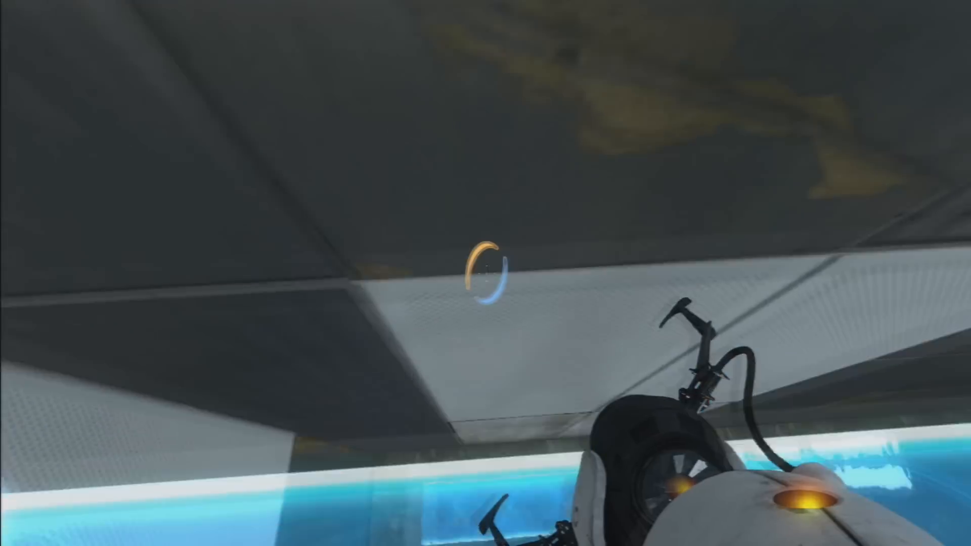
- Fire an orange portal onto the white wall near the corner so your character appears inside it
{"action": "left_click", "coordinate": [485, 273]}
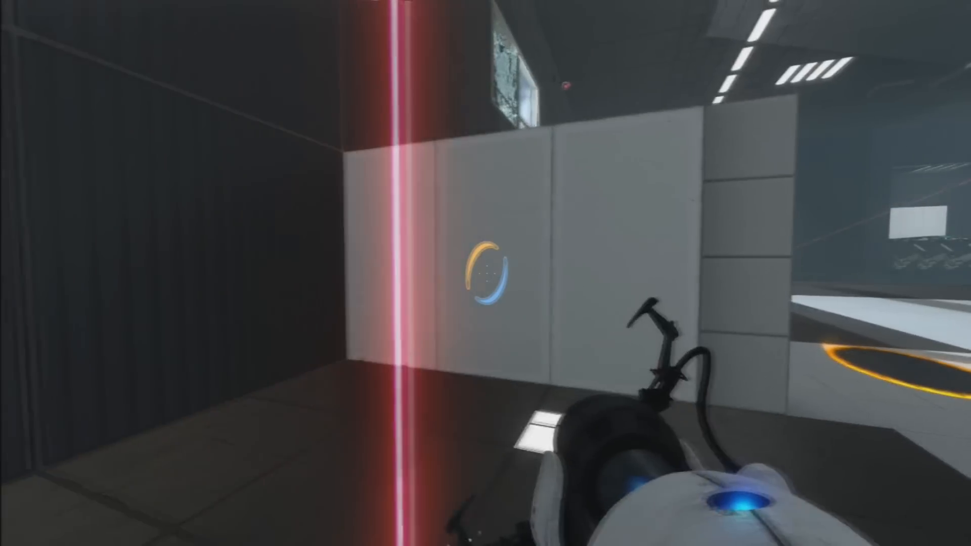
{"action": "left_click", "coordinate": [485, 263]}
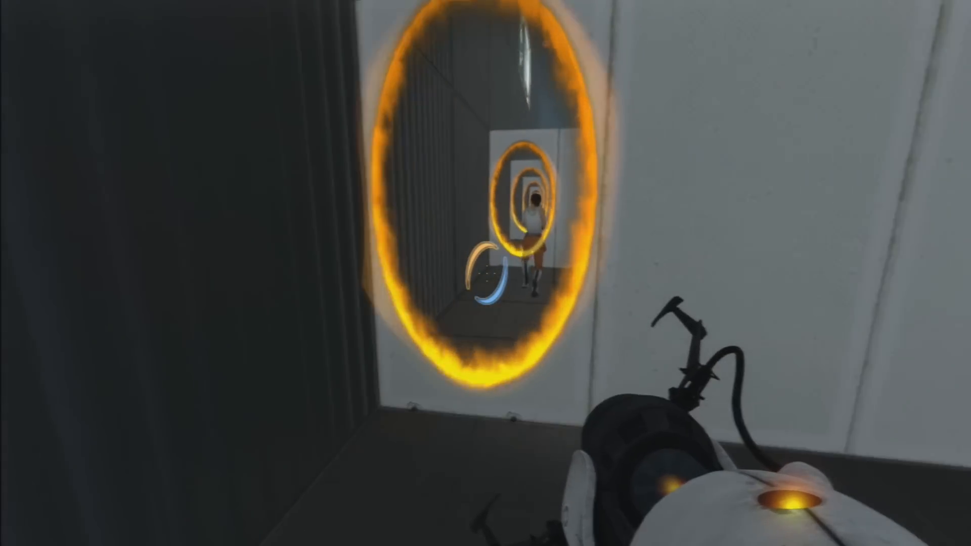